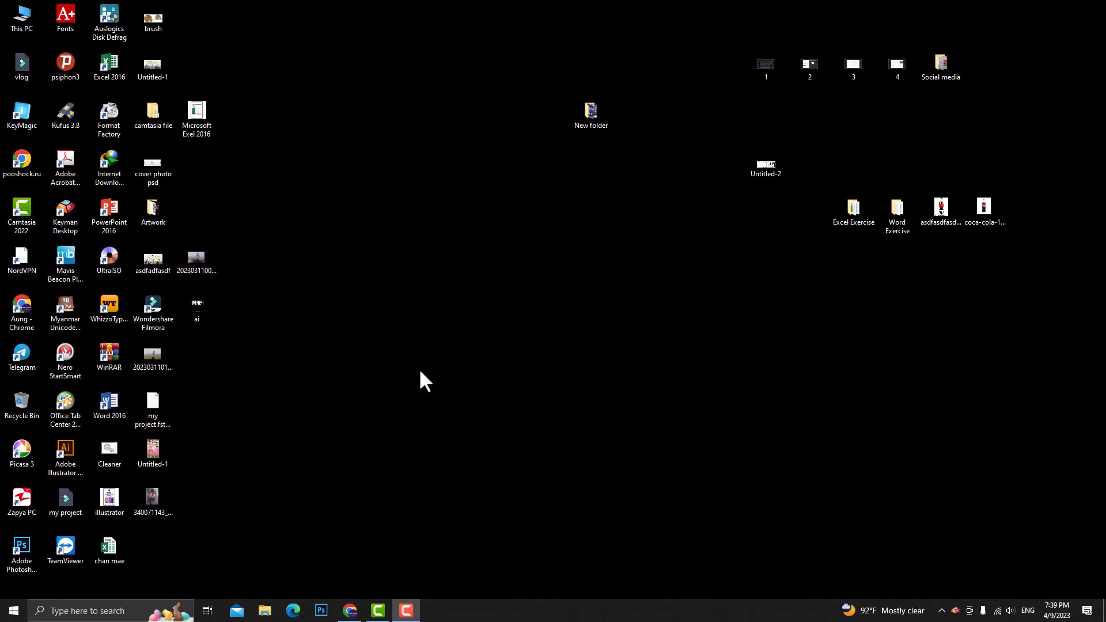
{"action": "mouse_move", "coordinate": [371, 590]}
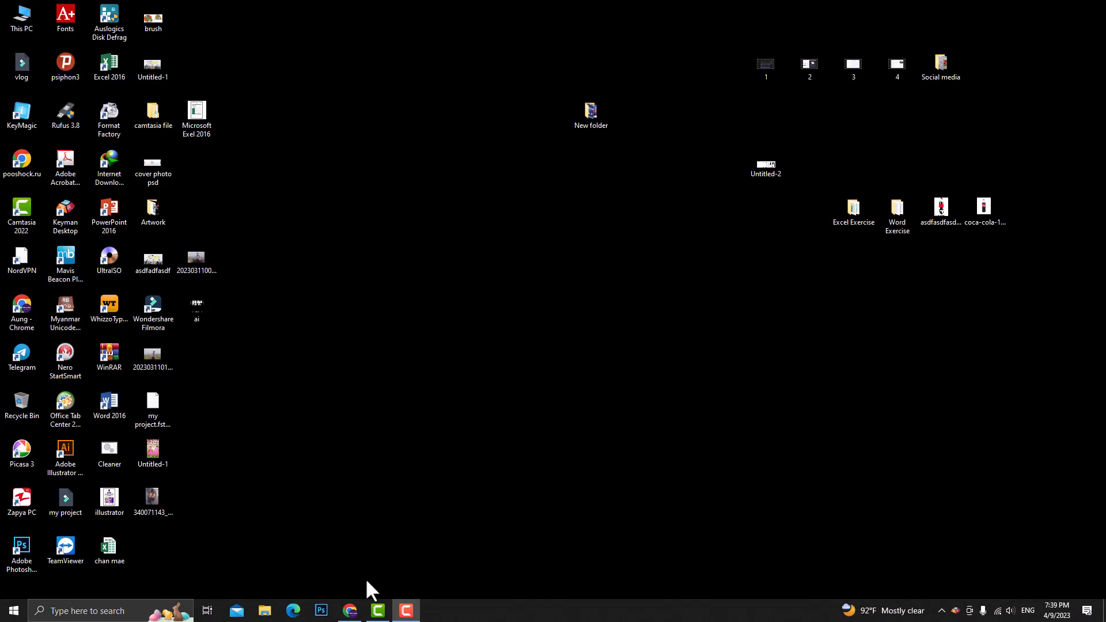
Step: Search Google Images in Chrome for 'keyboard photo'
{"action": "left_click", "coordinate": [349, 610]}
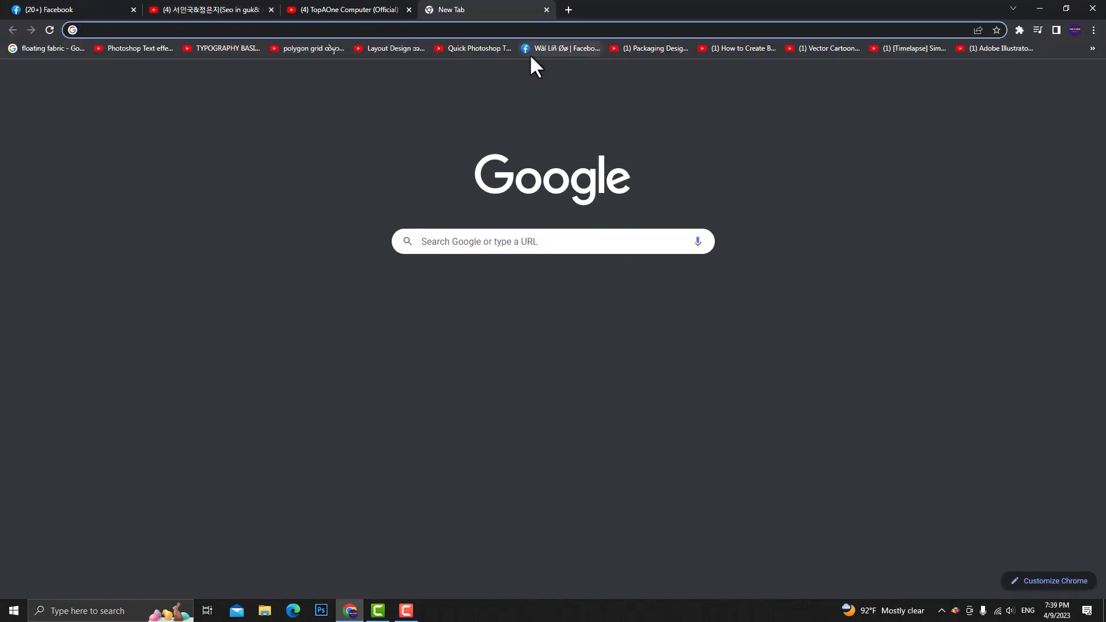
{"action": "type", "text": "keyboard photo"}
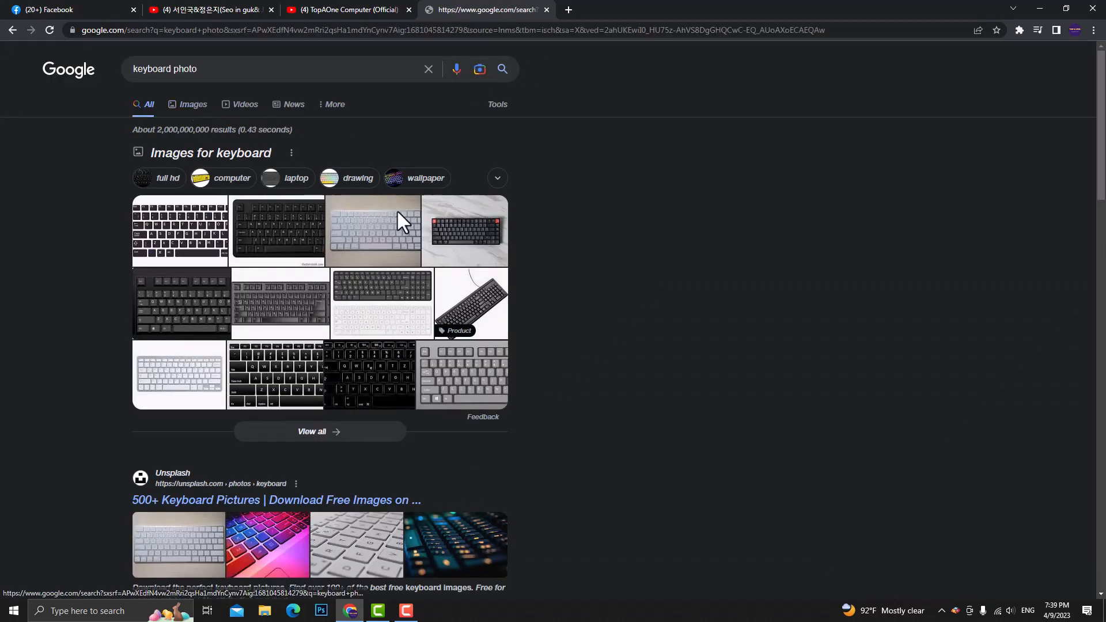
{"action": "left_click", "coordinate": [192, 104]}
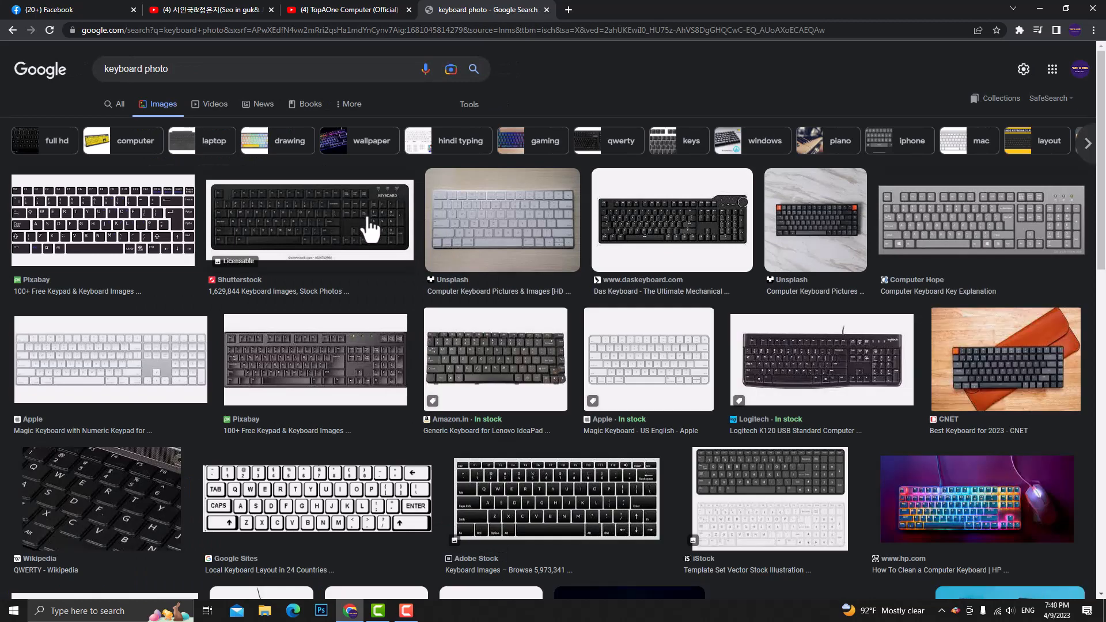
Step: Preview the black, Pixabay and grey Computer Hope keyboard images
{"action": "left_click", "coordinate": [308, 219]}
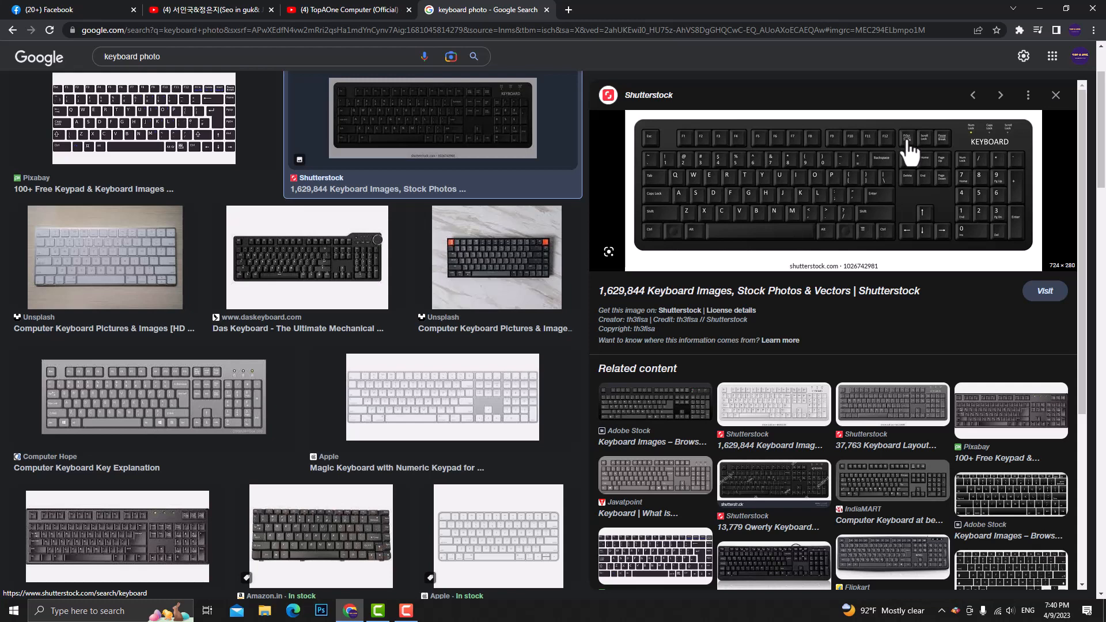
{"action": "left_click", "coordinate": [973, 95]}
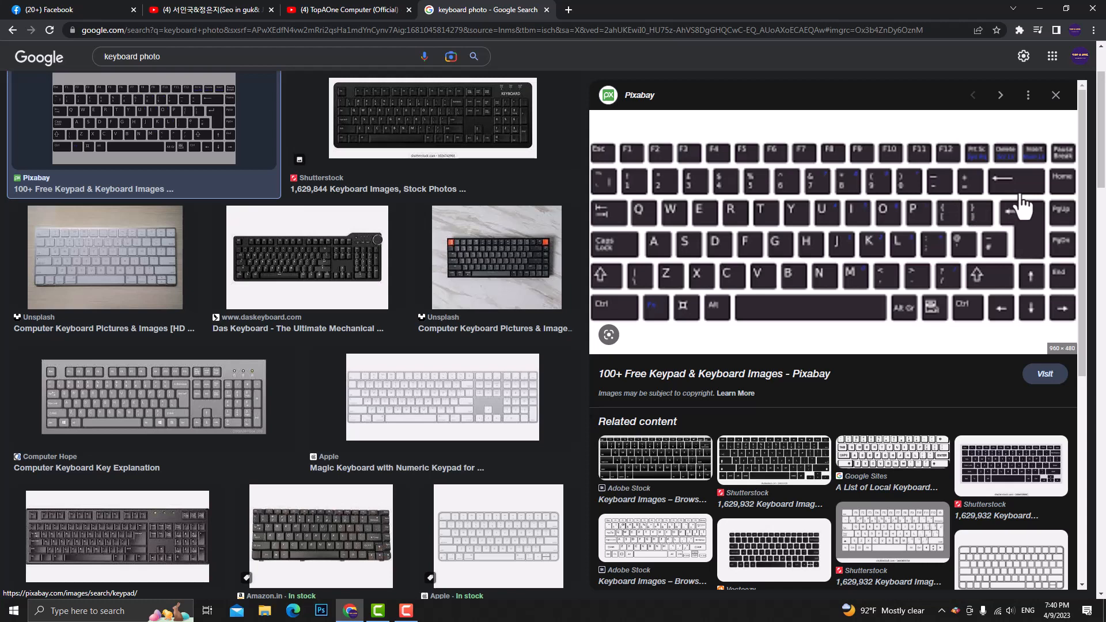
{"action": "mouse_move", "coordinate": [591, 231]}
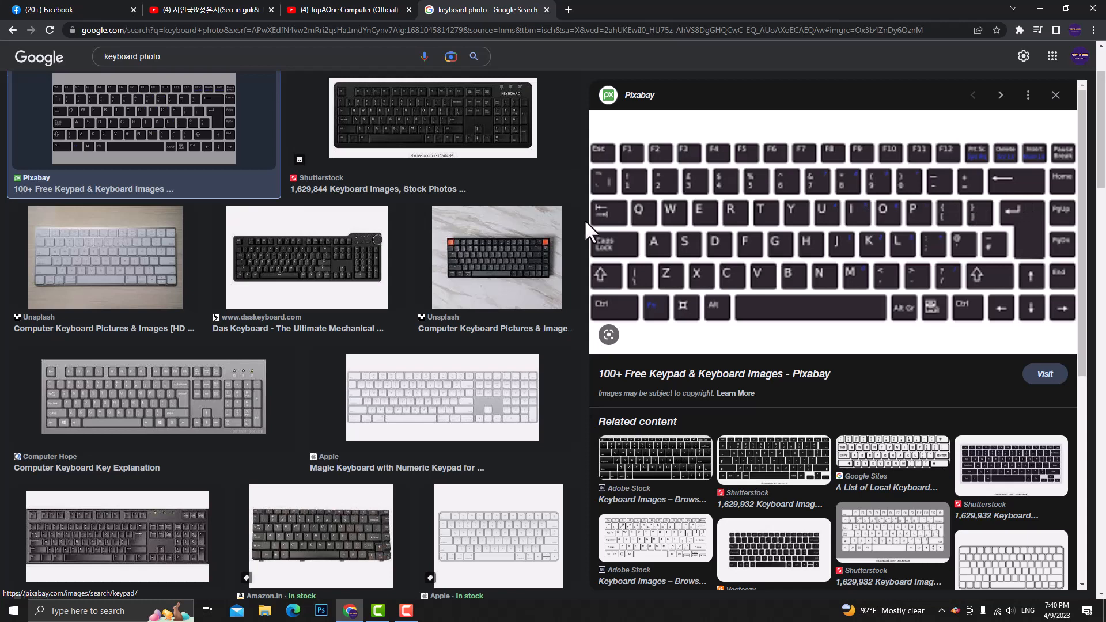
{"action": "left_click", "coordinate": [154, 396]}
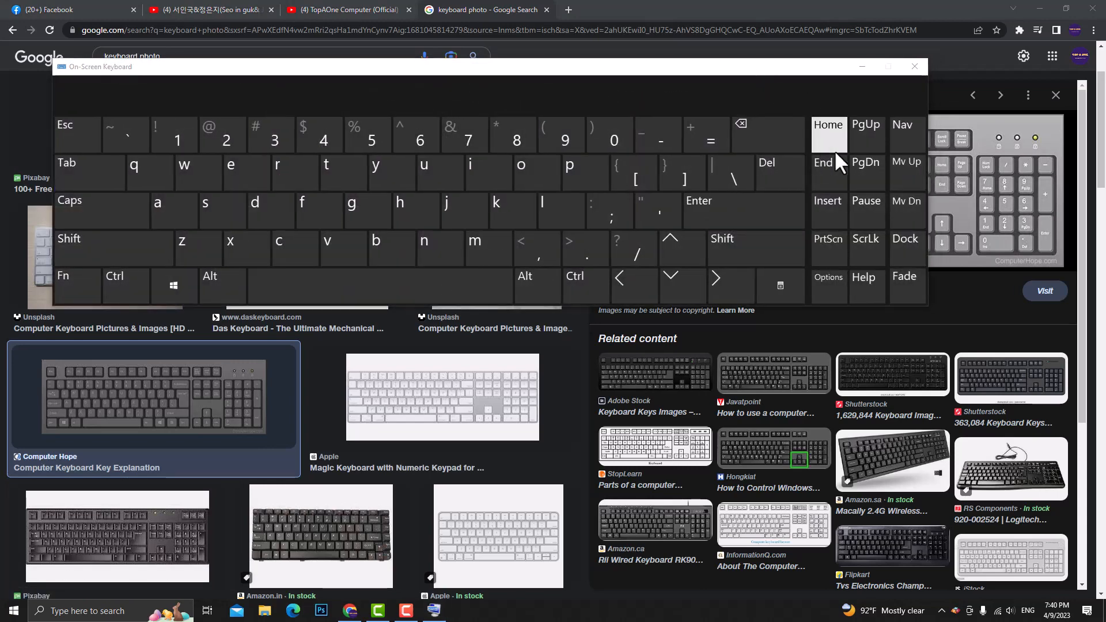
{"action": "mouse_move", "coordinate": [828, 238]}
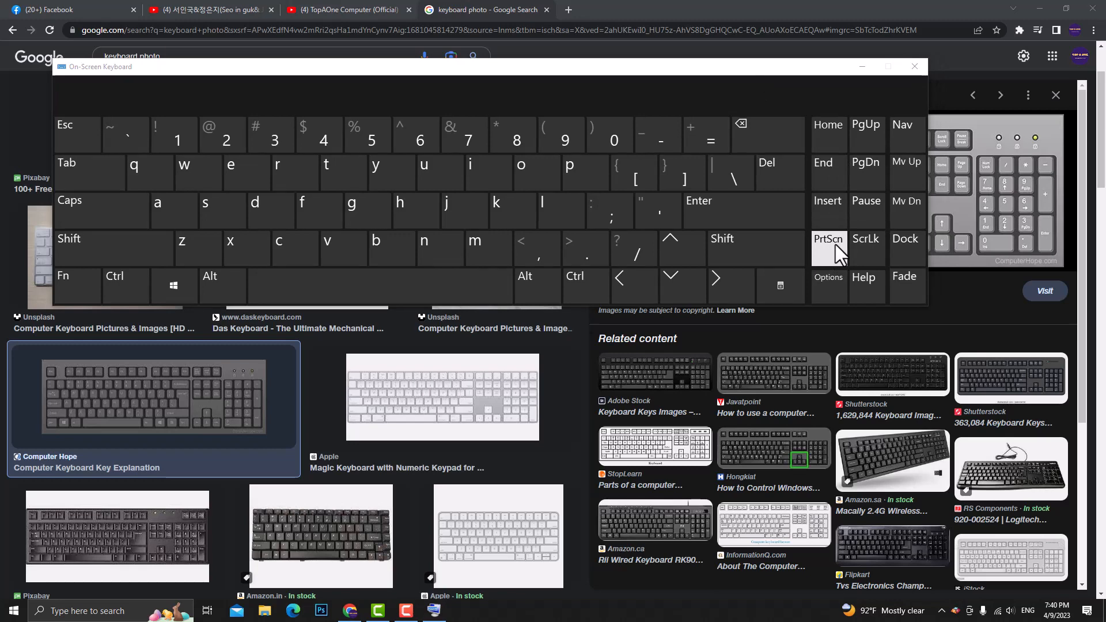
Step: Screenshot the keyboard image results with the On-Screen Keyboard's PrtScn key
{"action": "left_click", "coordinate": [914, 65]}
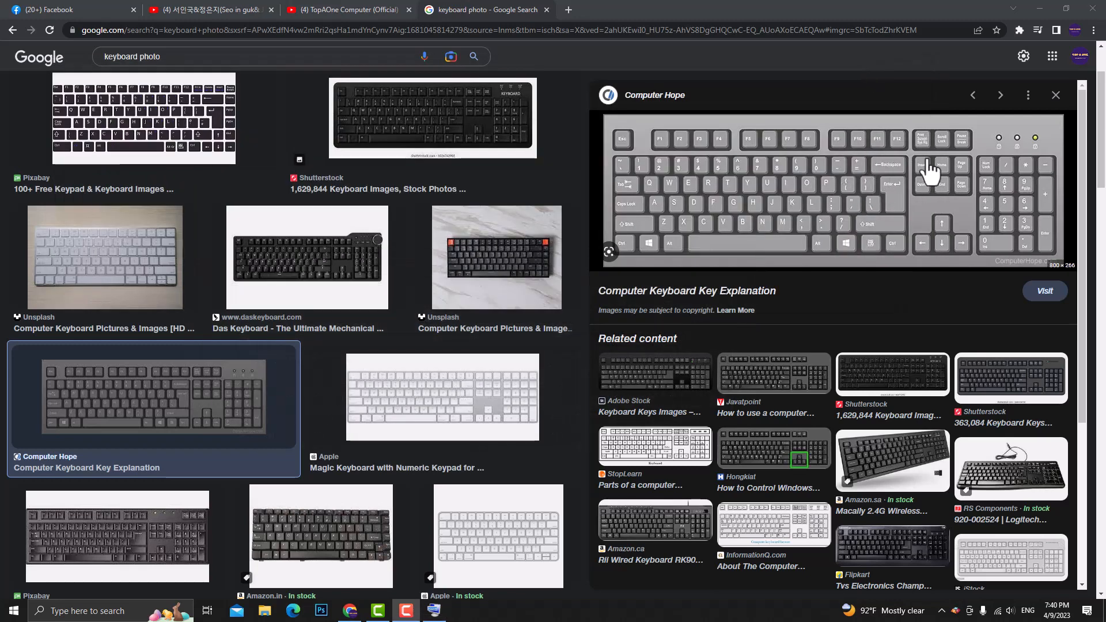
{"action": "mouse_move", "coordinate": [927, 148]}
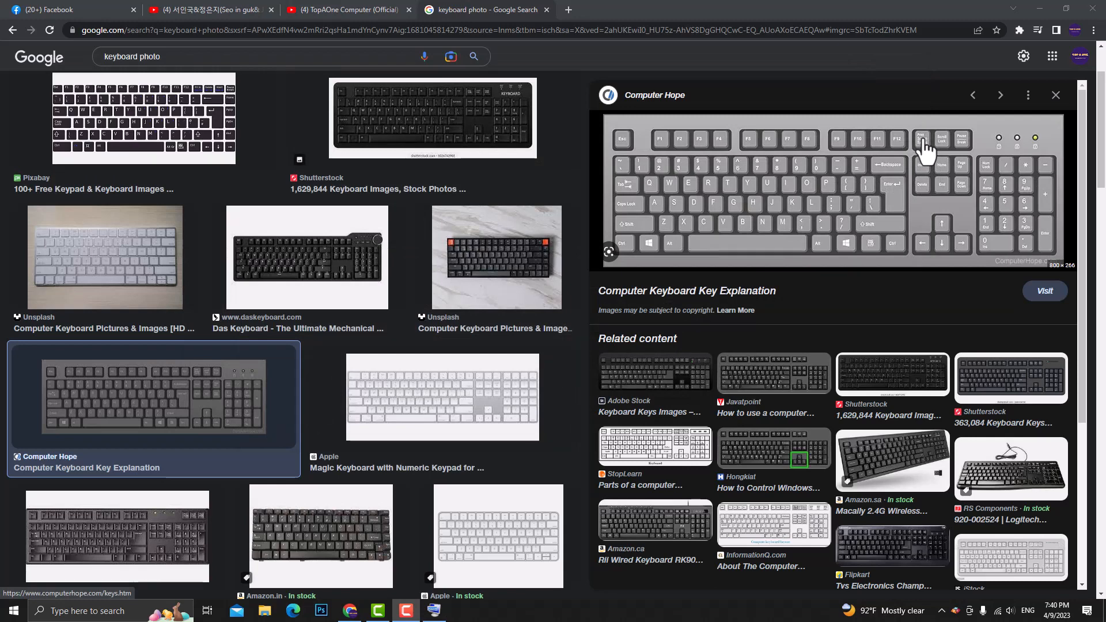
{"action": "mouse_move", "coordinate": [898, 146]}
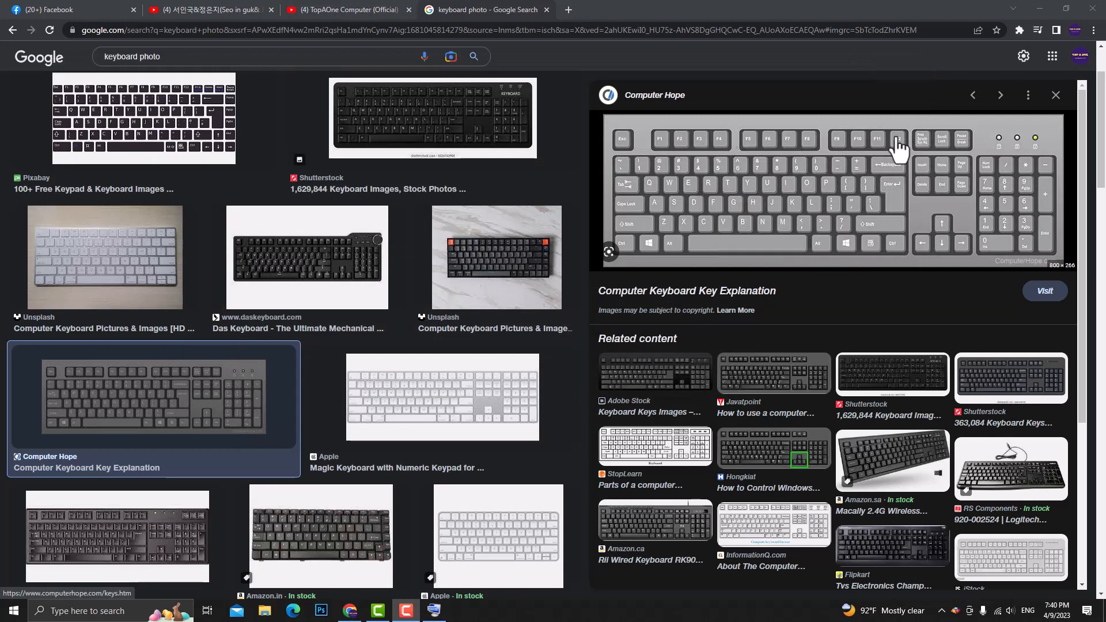
{"action": "mouse_move", "coordinate": [976, 120]}
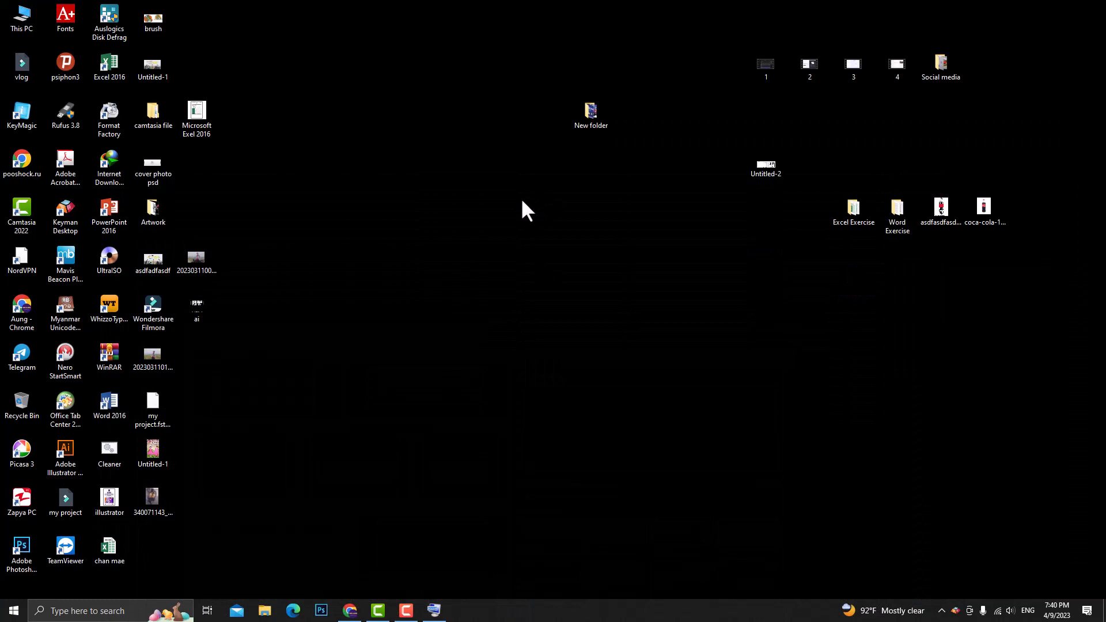
{"action": "mouse_move", "coordinate": [219, 132]}
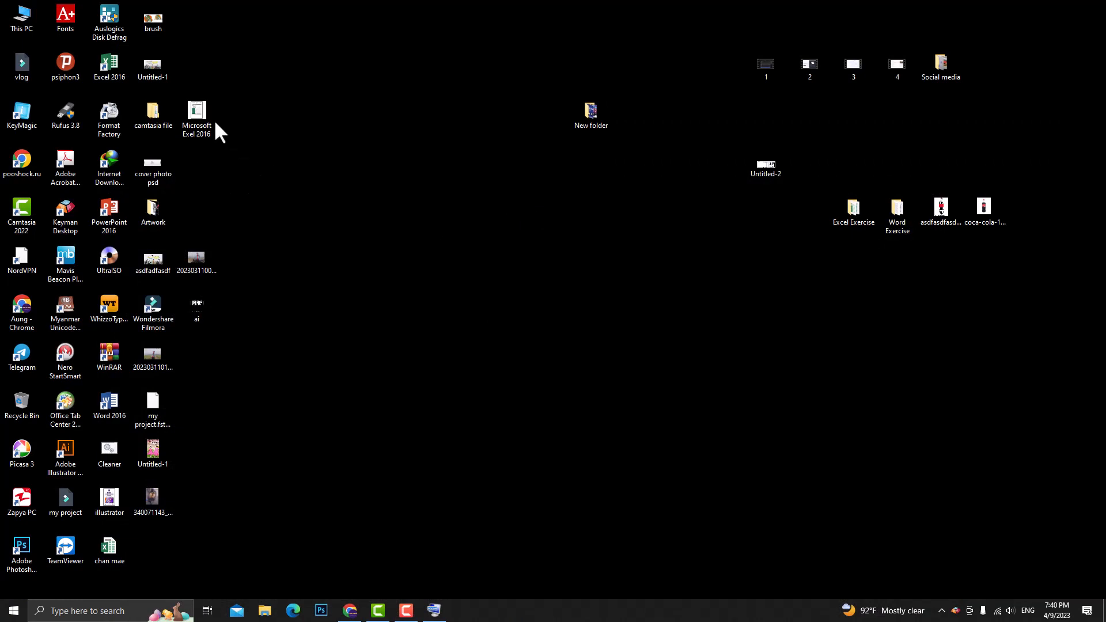
{"action": "mouse_move", "coordinate": [439, 170]}
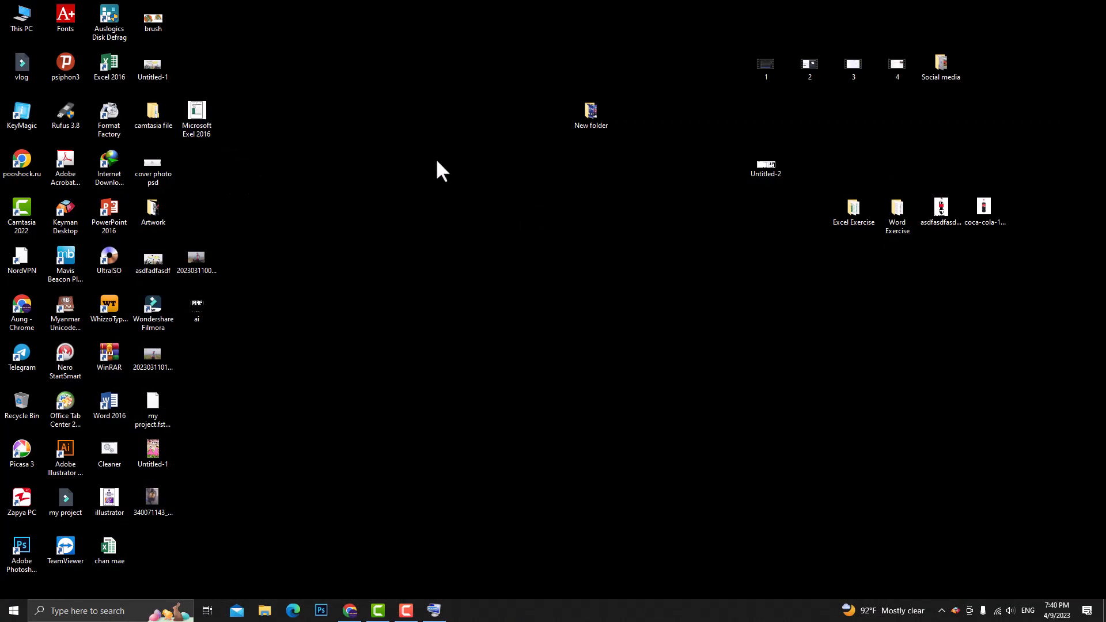
{"action": "mouse_move", "coordinate": [399, 192]}
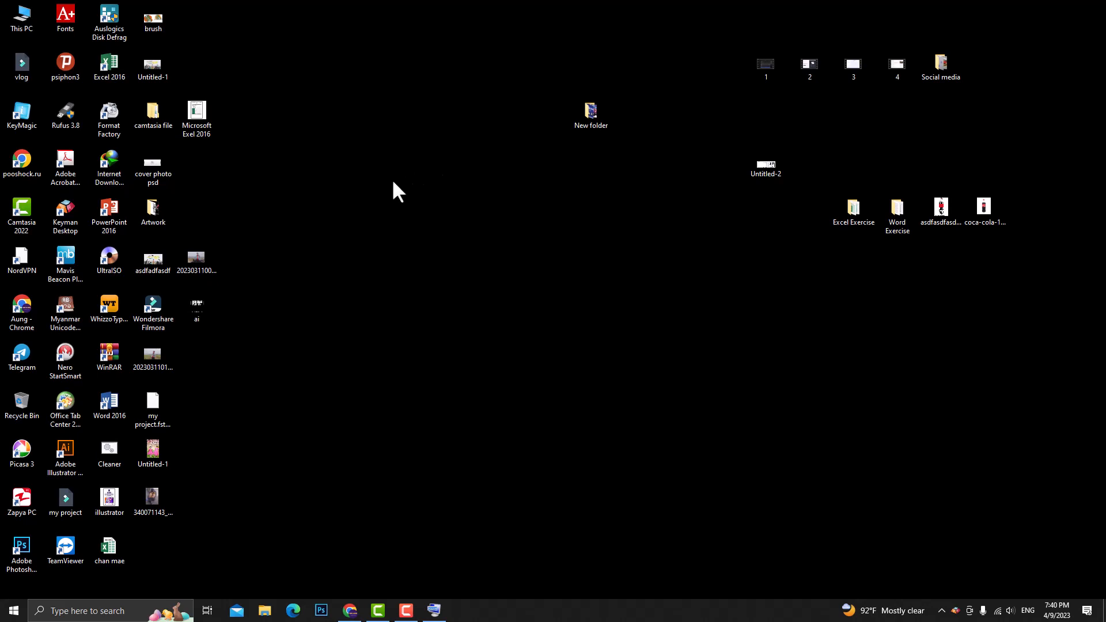
{"action": "mouse_move", "coordinate": [352, 197]}
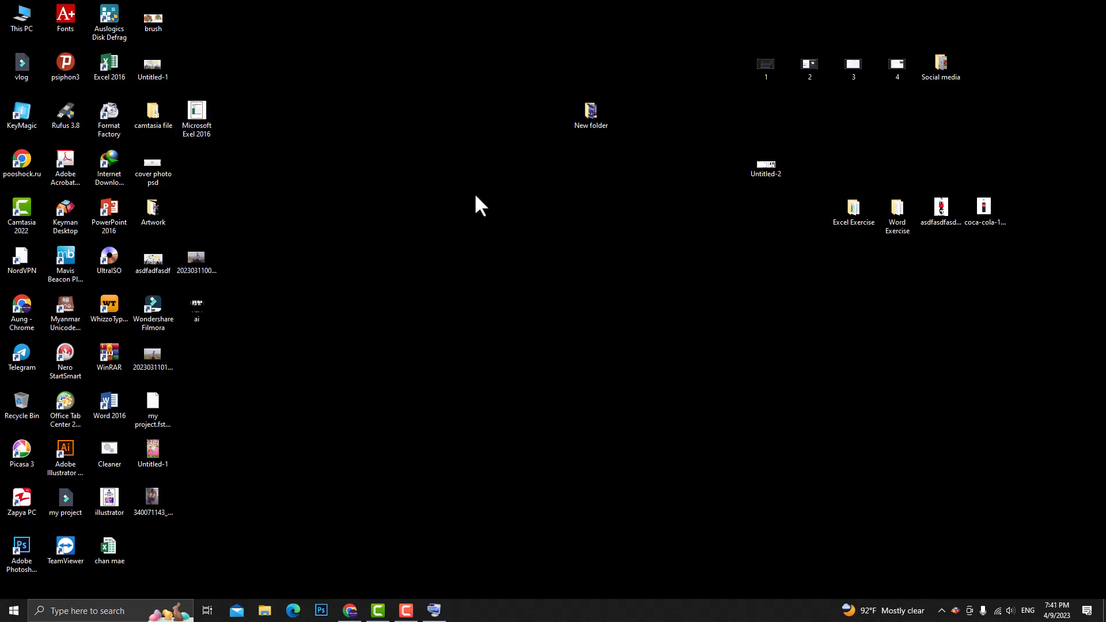
{"action": "mouse_move", "coordinate": [480, 227]}
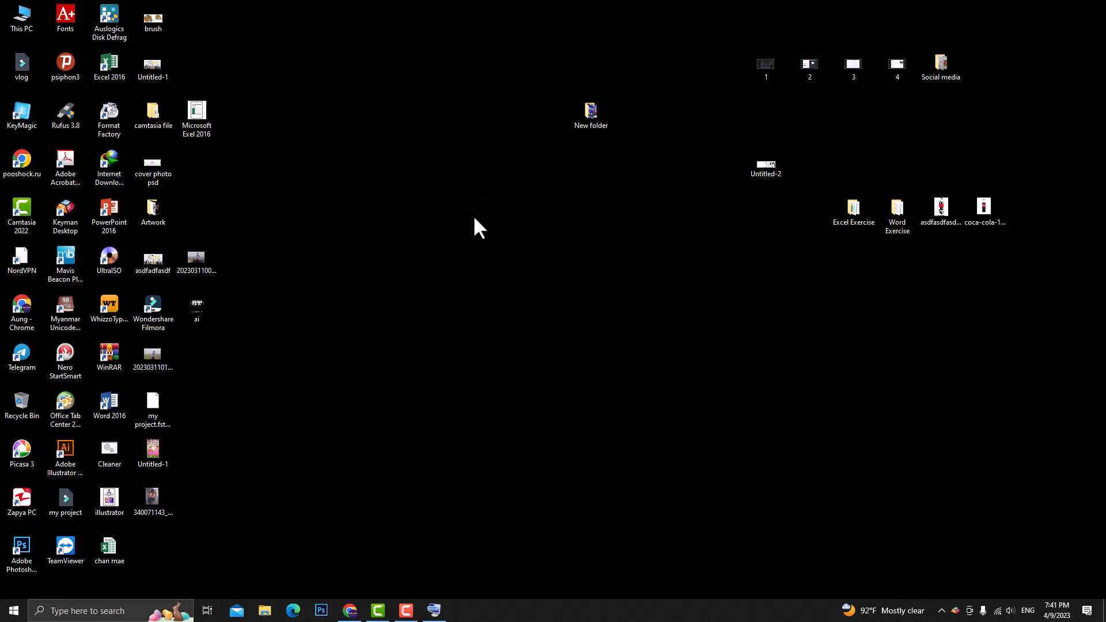
{"action": "mouse_move", "coordinate": [298, 385]}
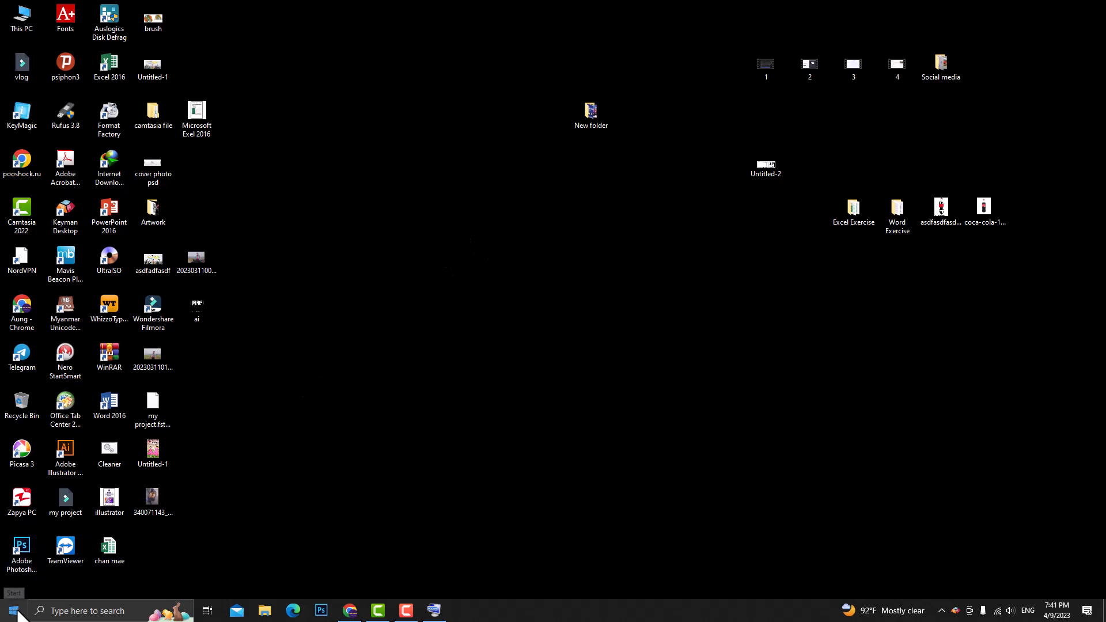
Step: Find 'paint' in the Start menu and launch the Paint app
{"action": "left_click", "coordinate": [11, 610]}
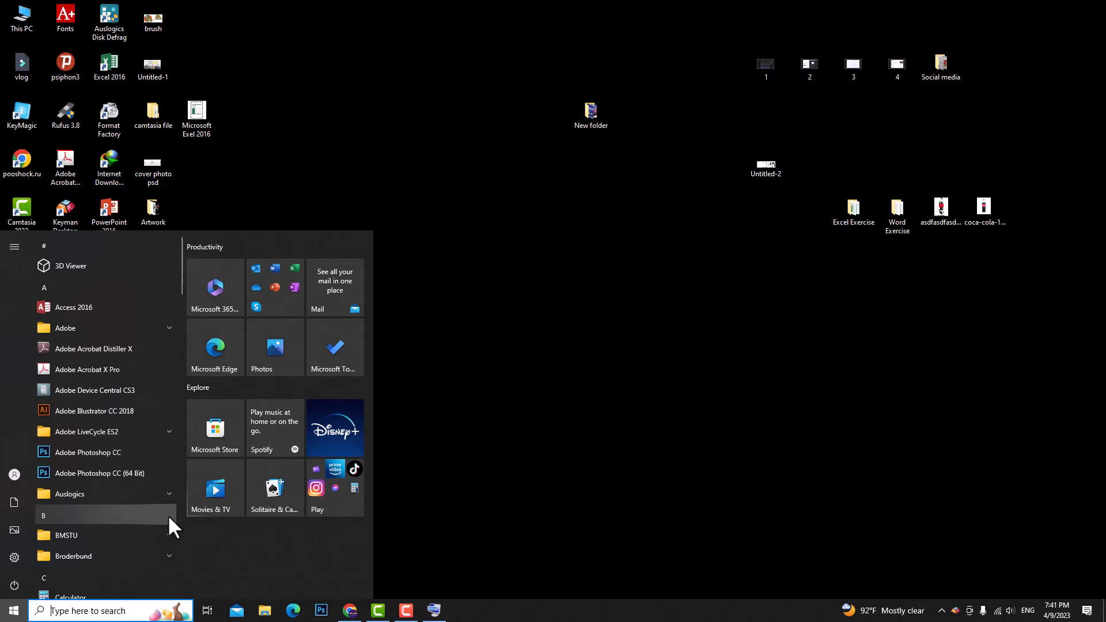
{"action": "type", "text": "paint"}
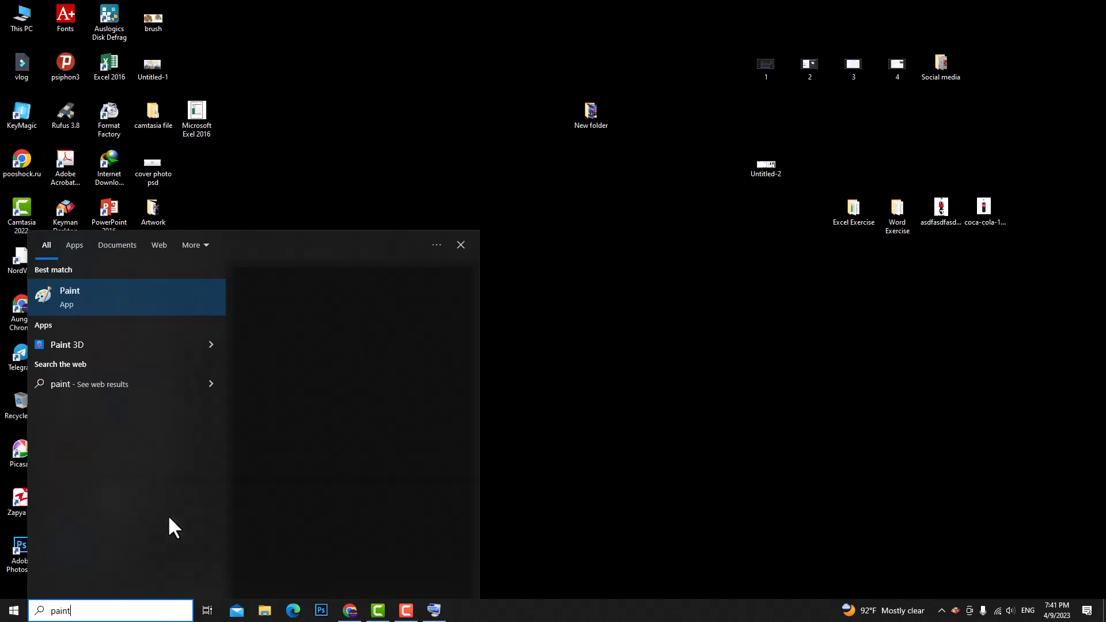
{"action": "left_click", "coordinate": [69, 296]}
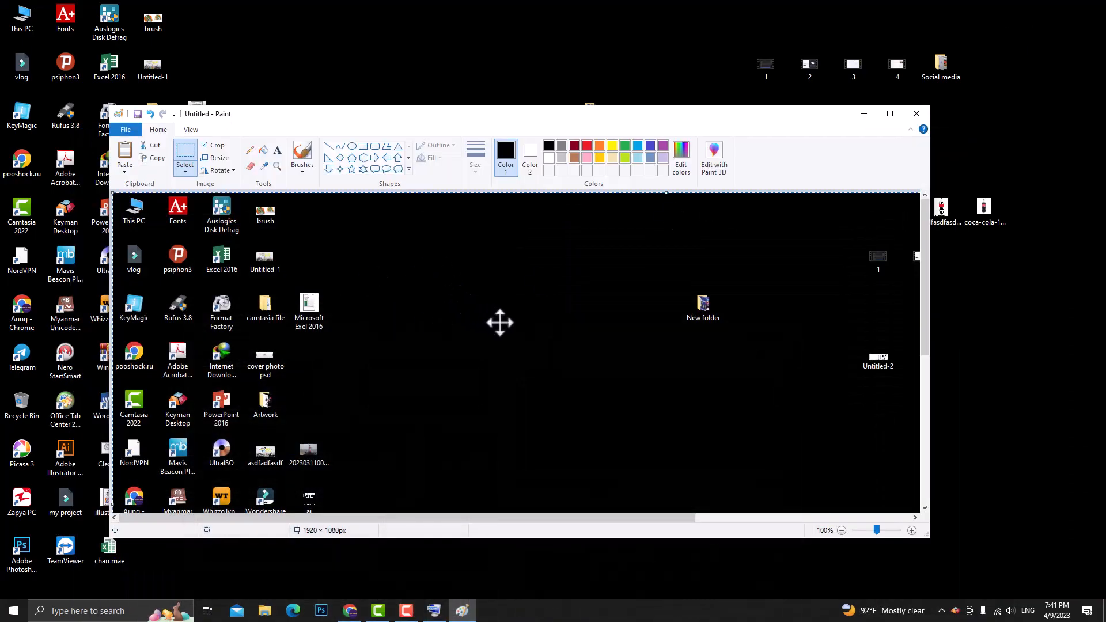
Step: Zoom out, draw a red rectangle around New folder, and save as 'test'
{"action": "left_click", "coordinate": [841, 529]}
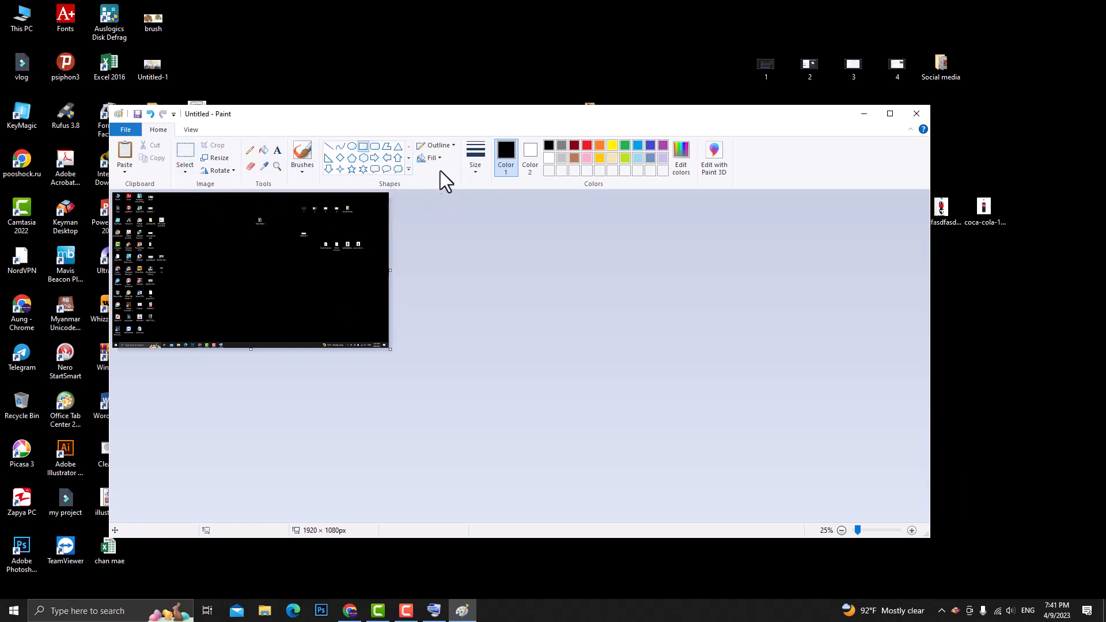
{"action": "left_click", "coordinate": [436, 145]}
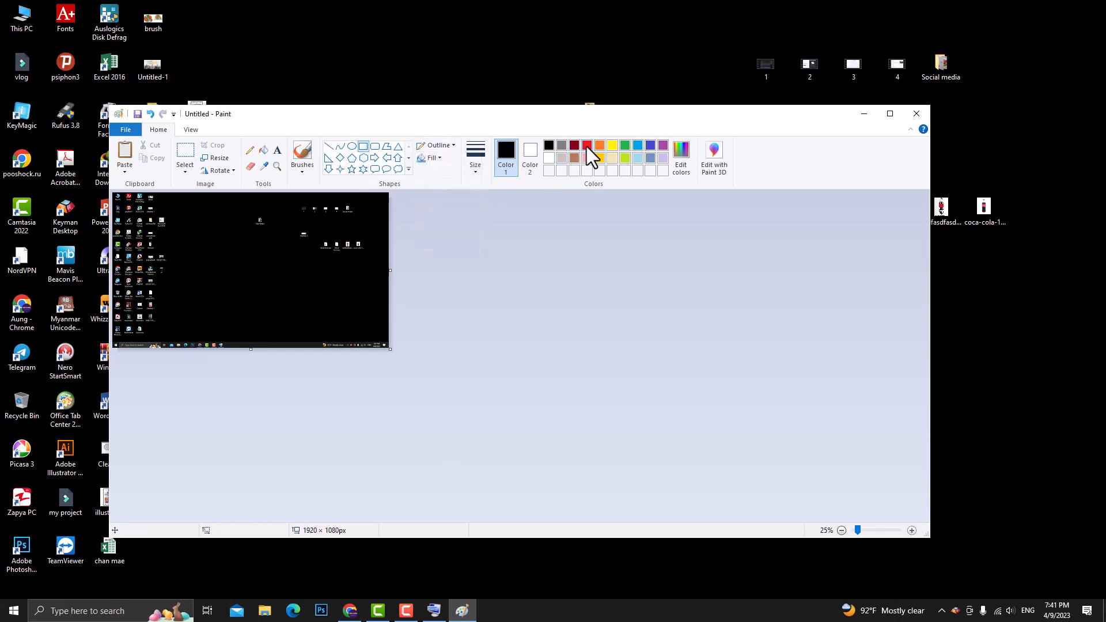
{"action": "left_click", "coordinate": [586, 145]}
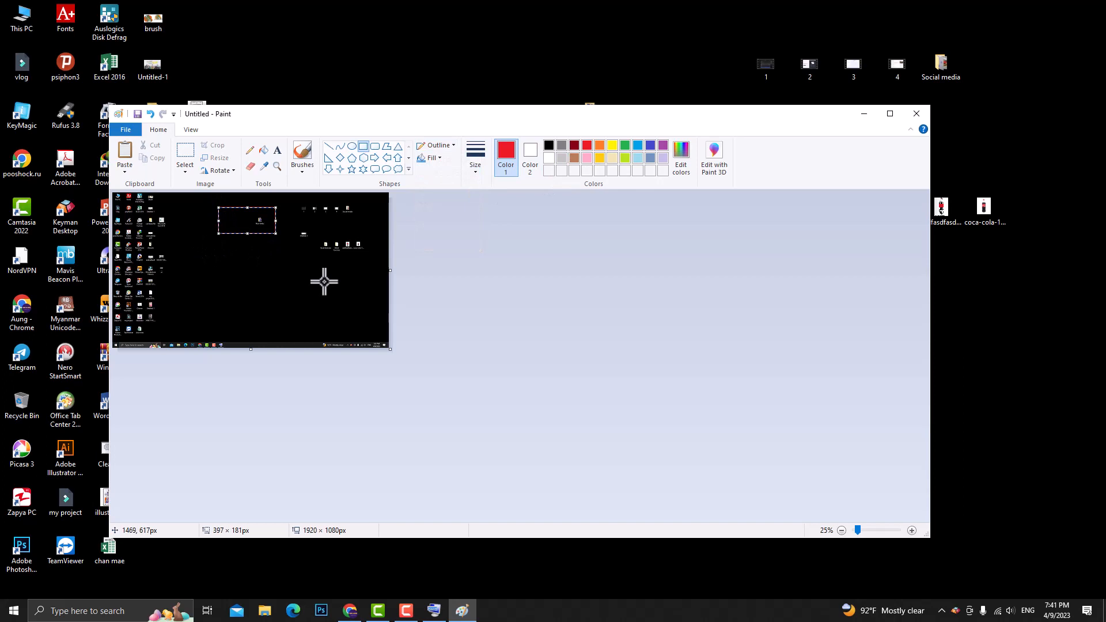
{"action": "mouse_move", "coordinate": [324, 281]}
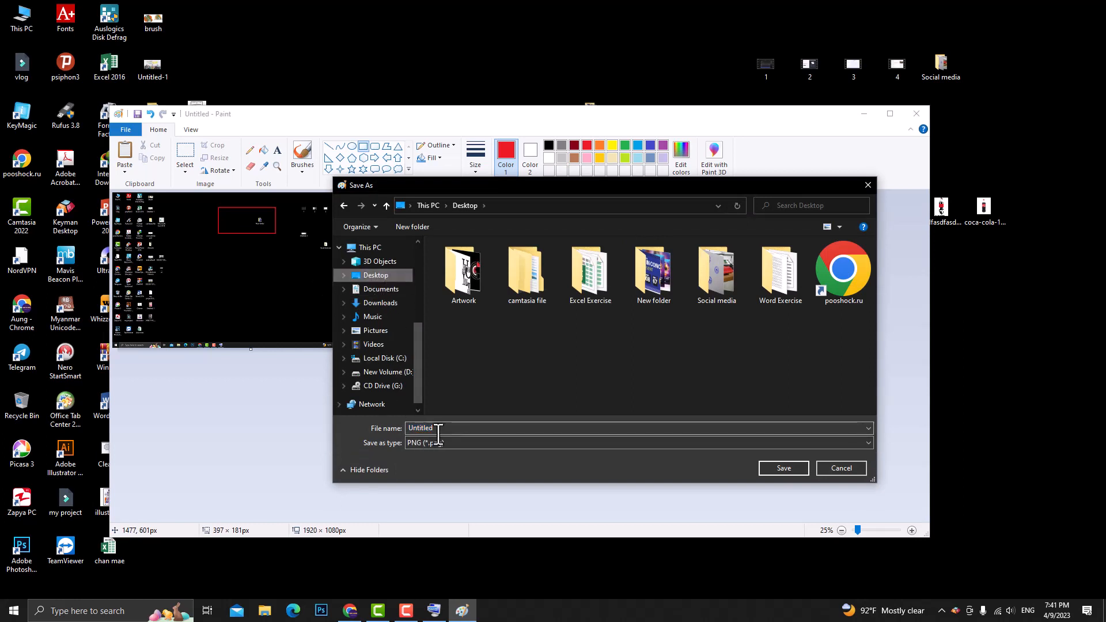
{"action": "type", "text": "tex"}
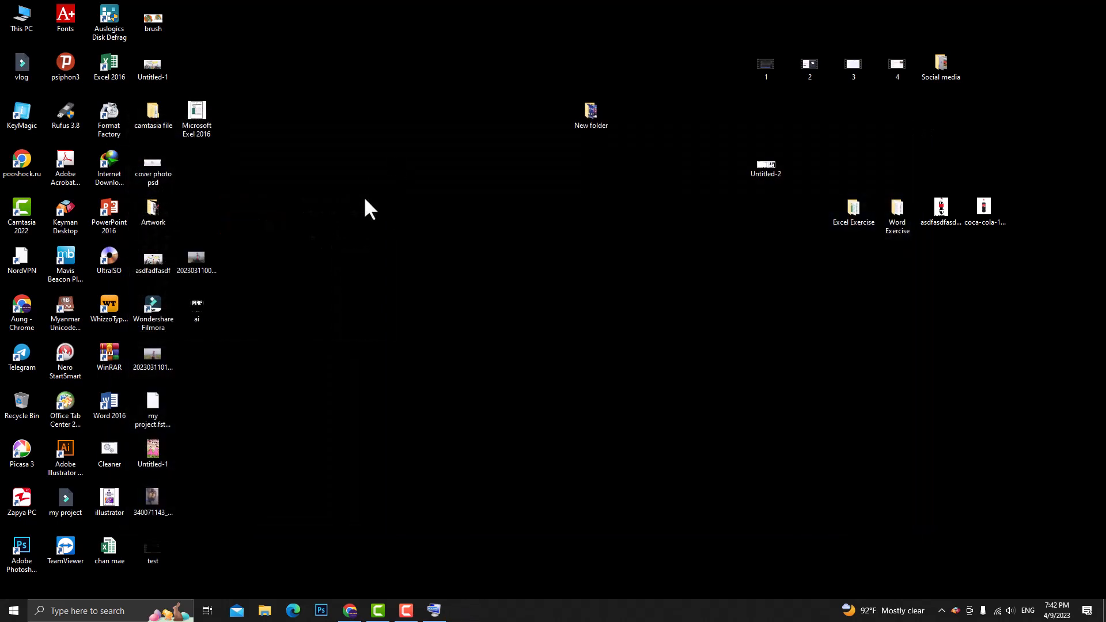
Step: Open the desktop's Excel Exercise folder in a File Explorer window
{"action": "left_click", "coordinate": [196, 114]}
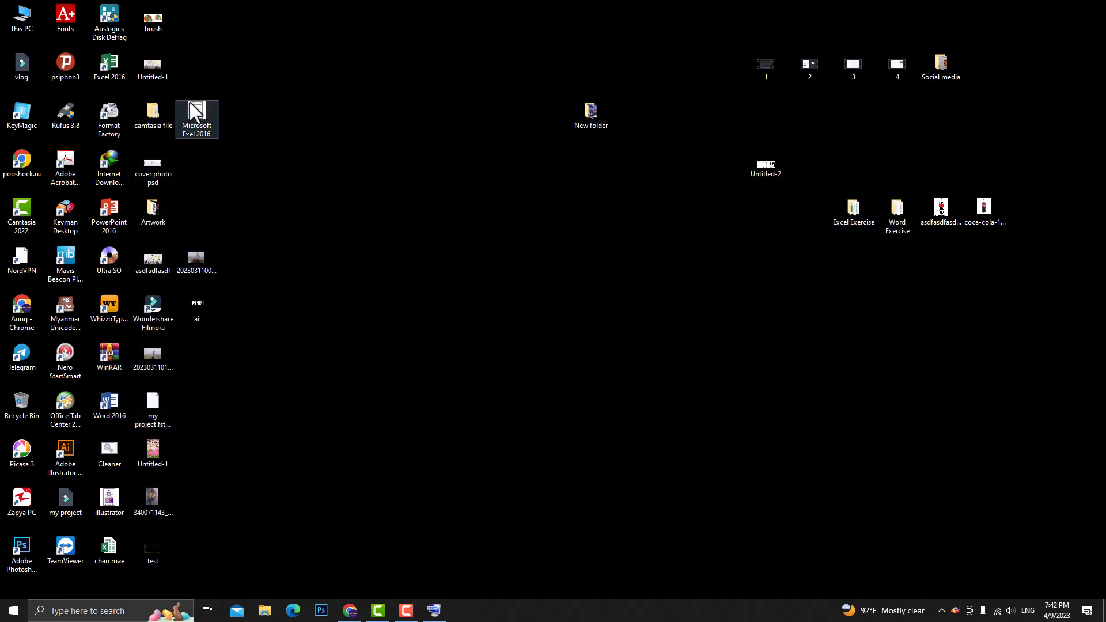
{"action": "left_click_drag", "start_coordinate": [152, 546], "coordinate": [459, 262]}
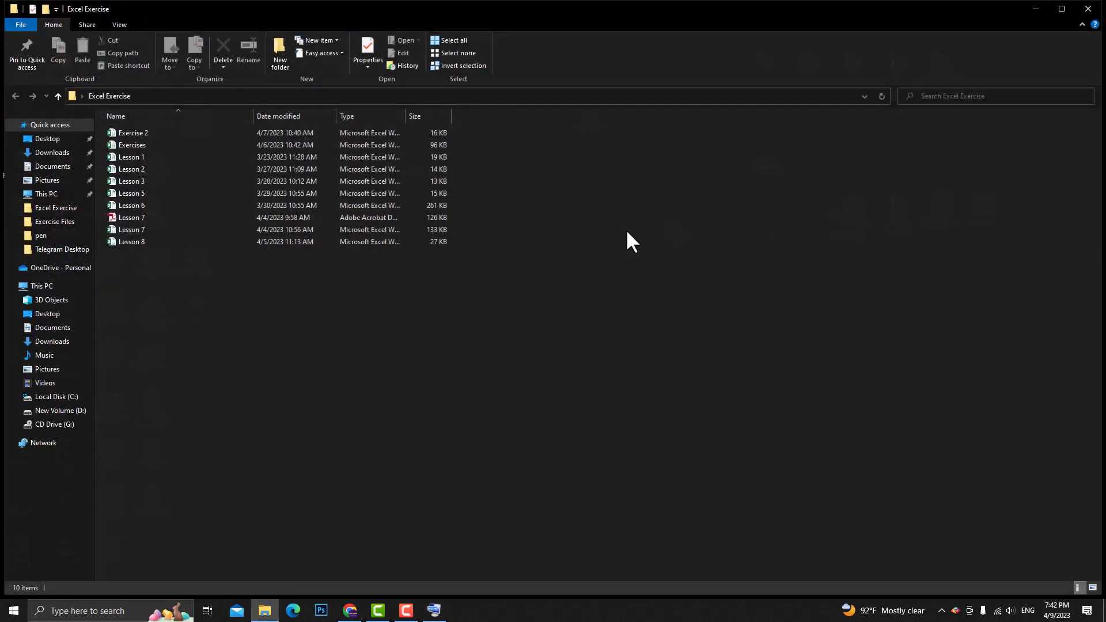
{"action": "mouse_move", "coordinate": [606, 236]}
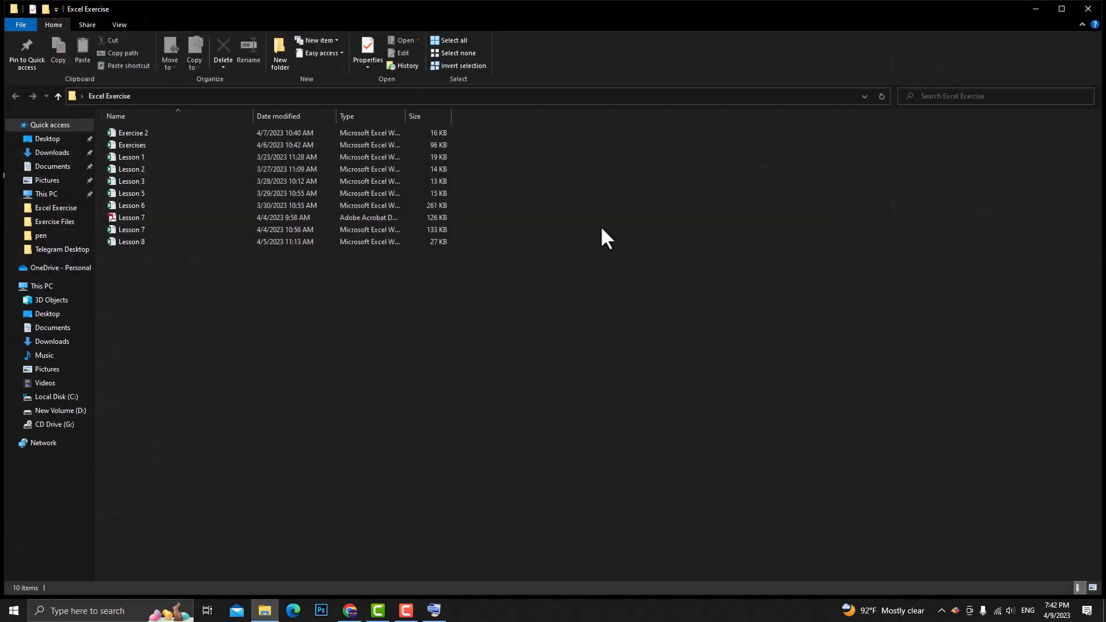
Step: Save the Excel Exercise folder screenshot to the Desktop as PNG 'test 2'
{"action": "left_click", "coordinate": [11, 610]}
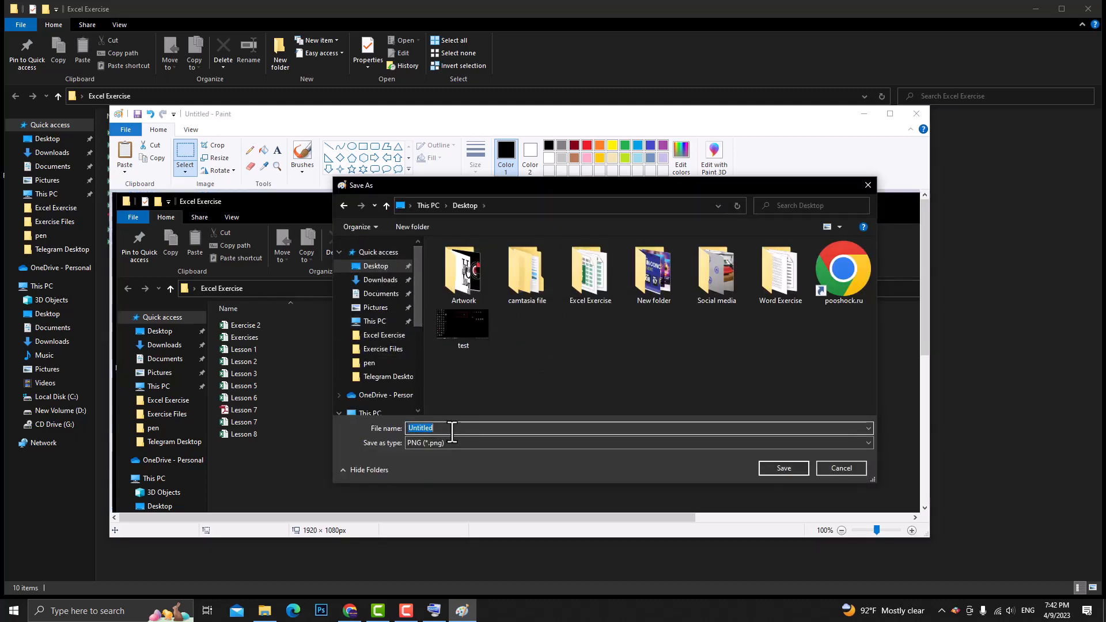
{"action": "type", "text": "test"}
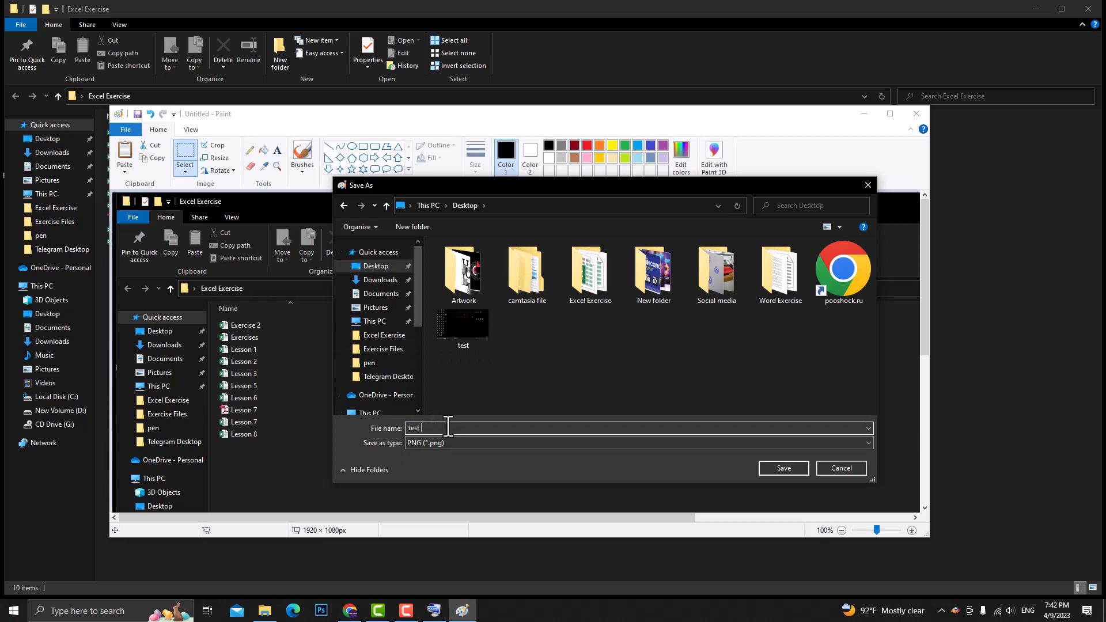
{"action": "left_click", "coordinate": [782, 467]}
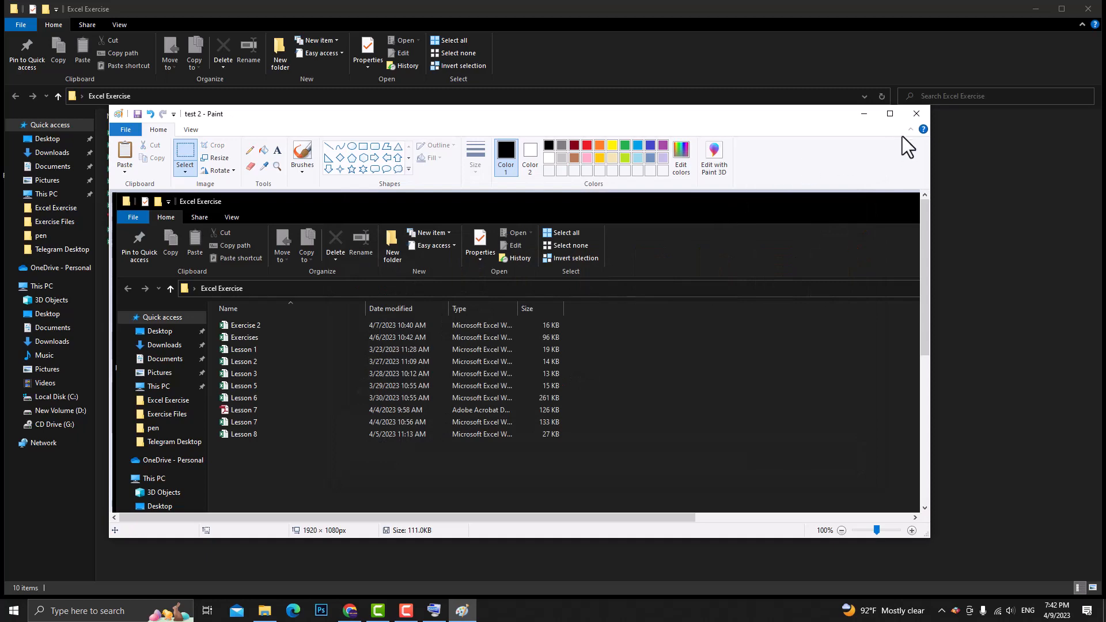